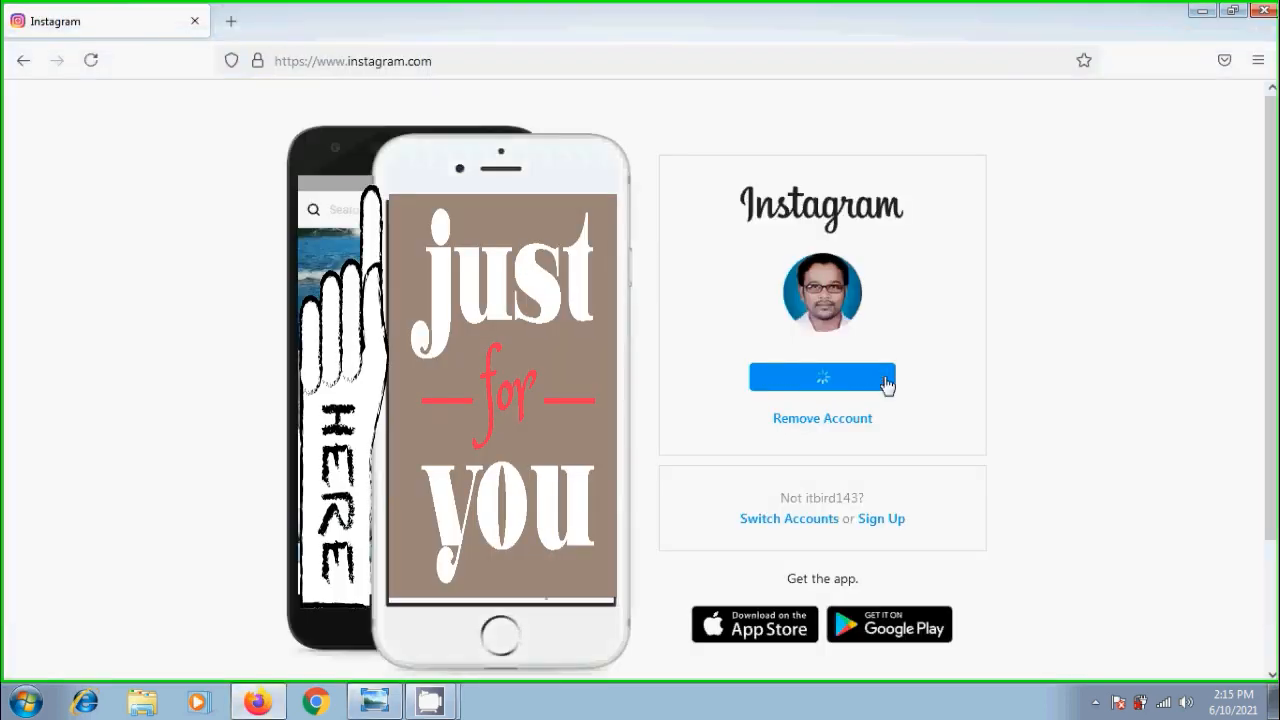
Step: Log in as the remembered account itbird143 and go to Edit Profile from the profile page
click(822, 378)
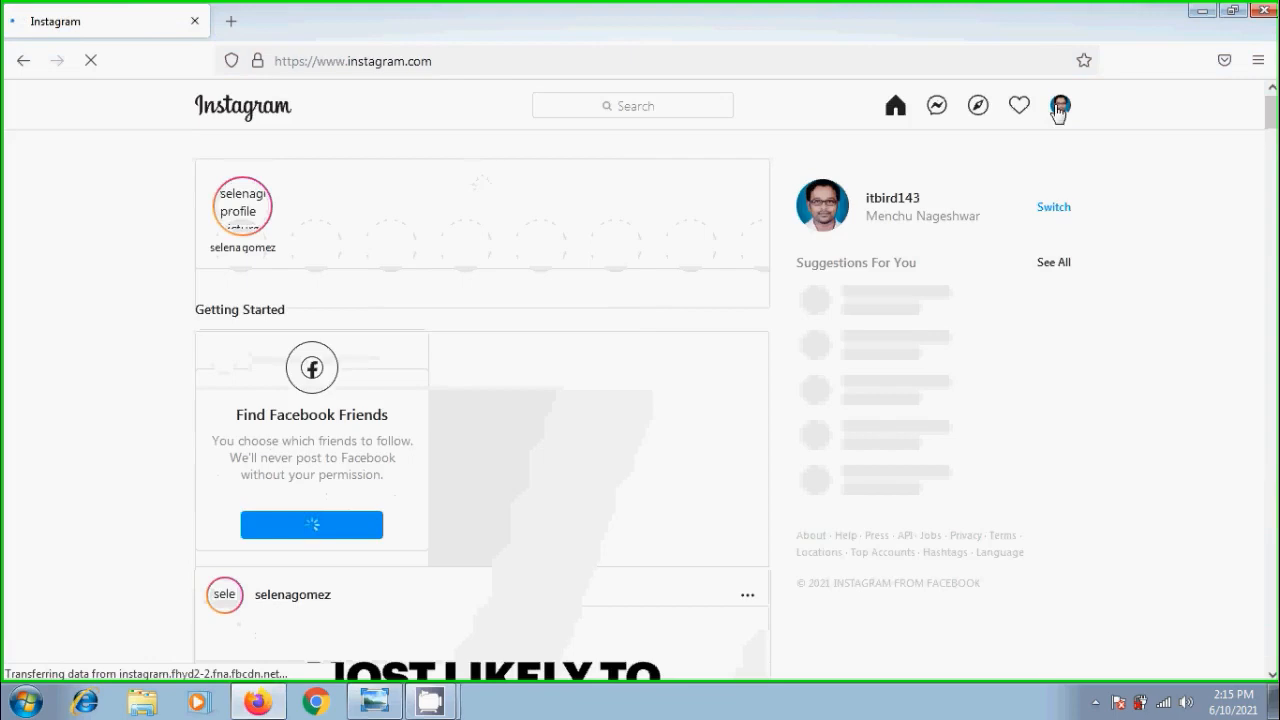
click(1060, 106)
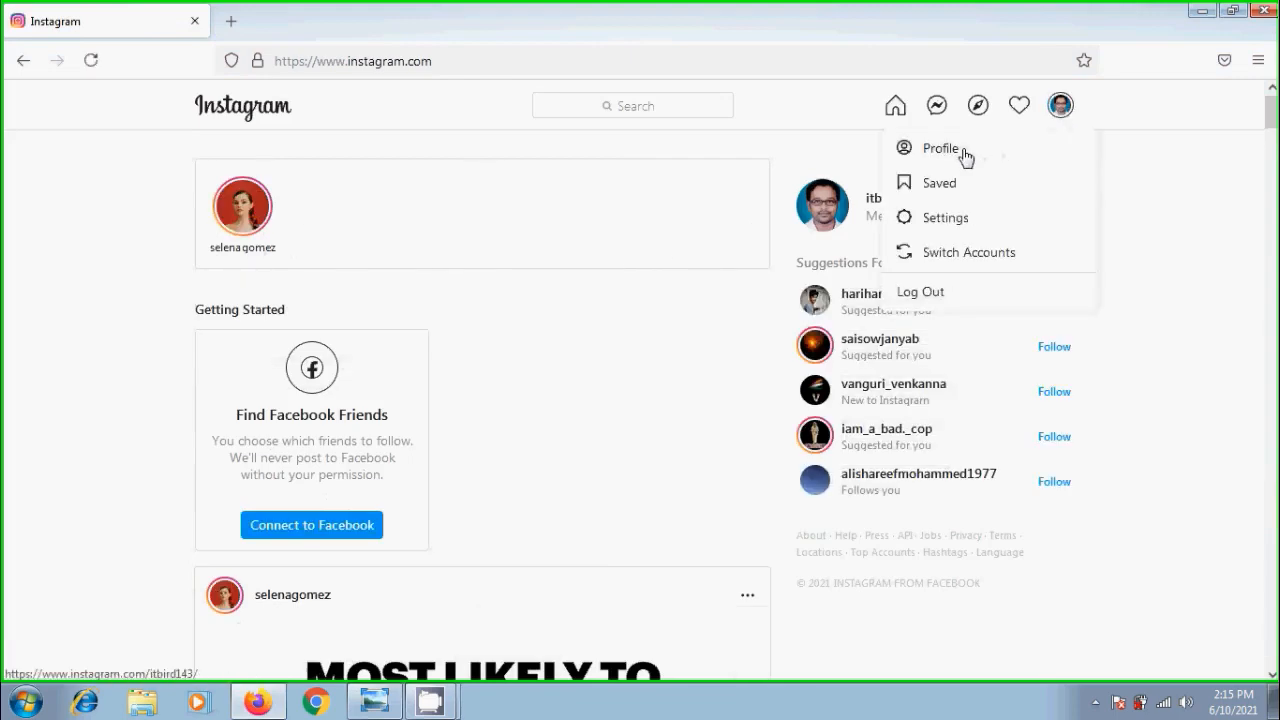
click(940, 148)
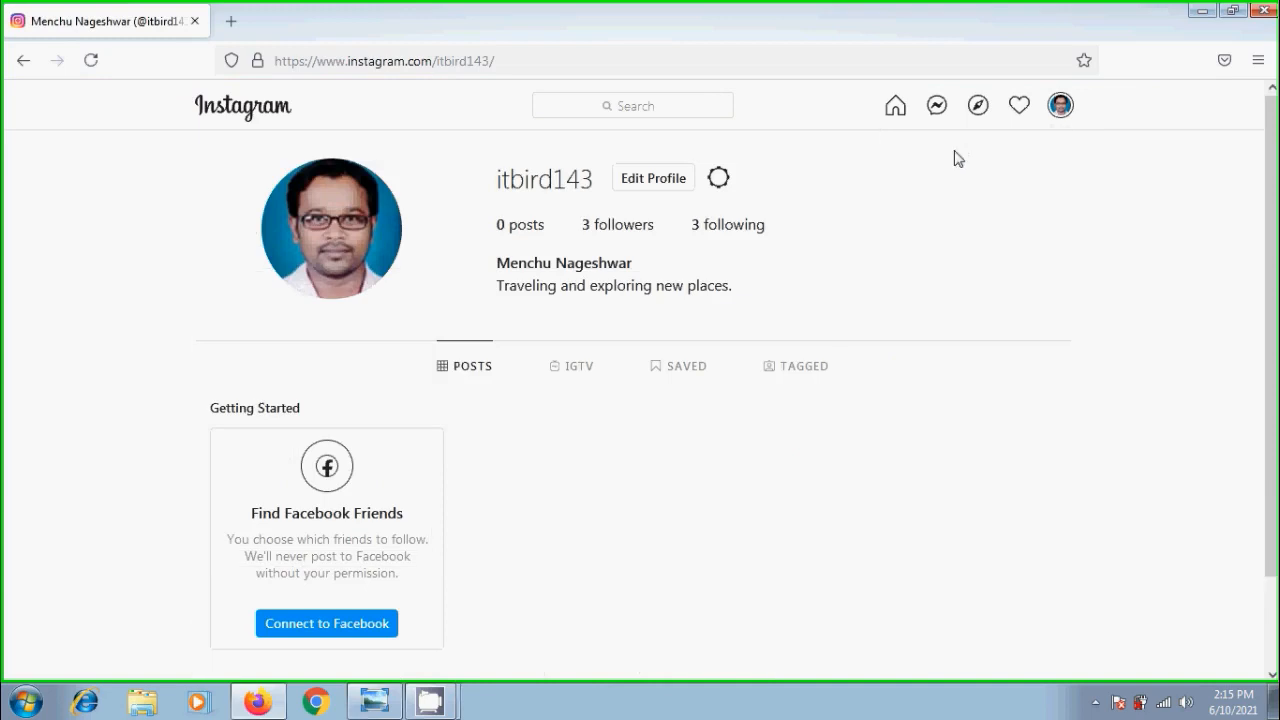
click(652, 176)
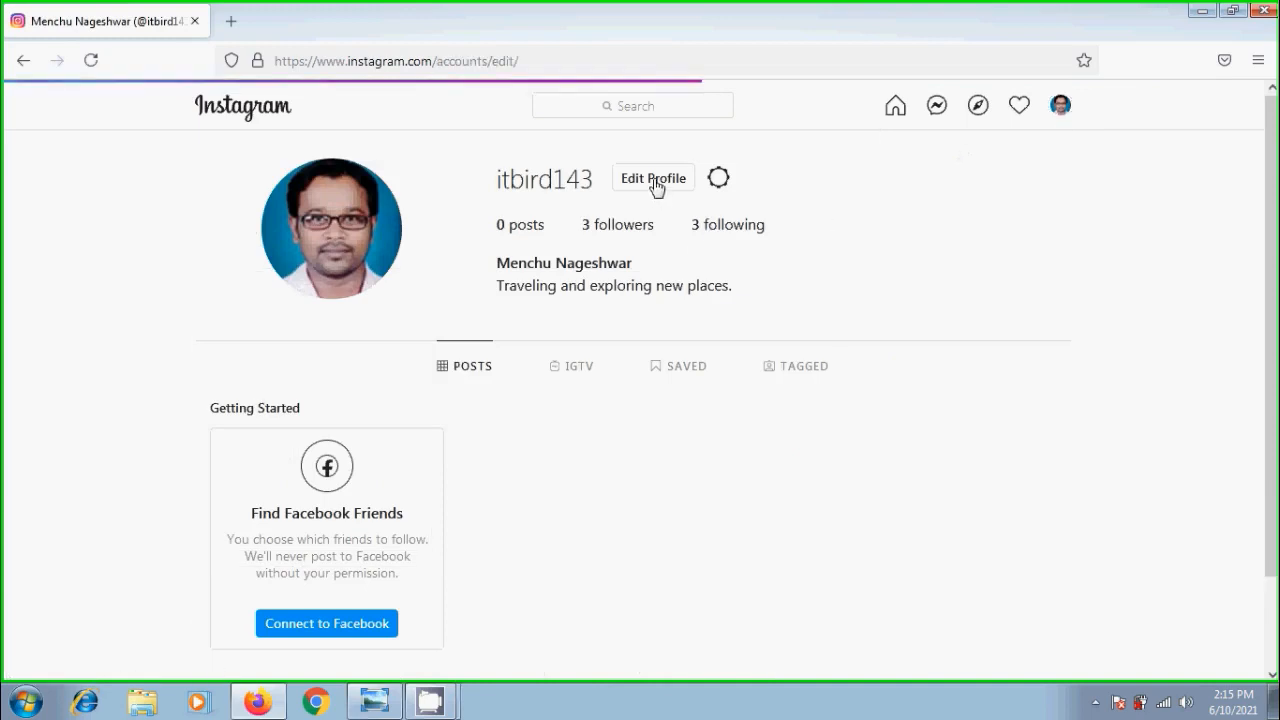
click(652, 176)
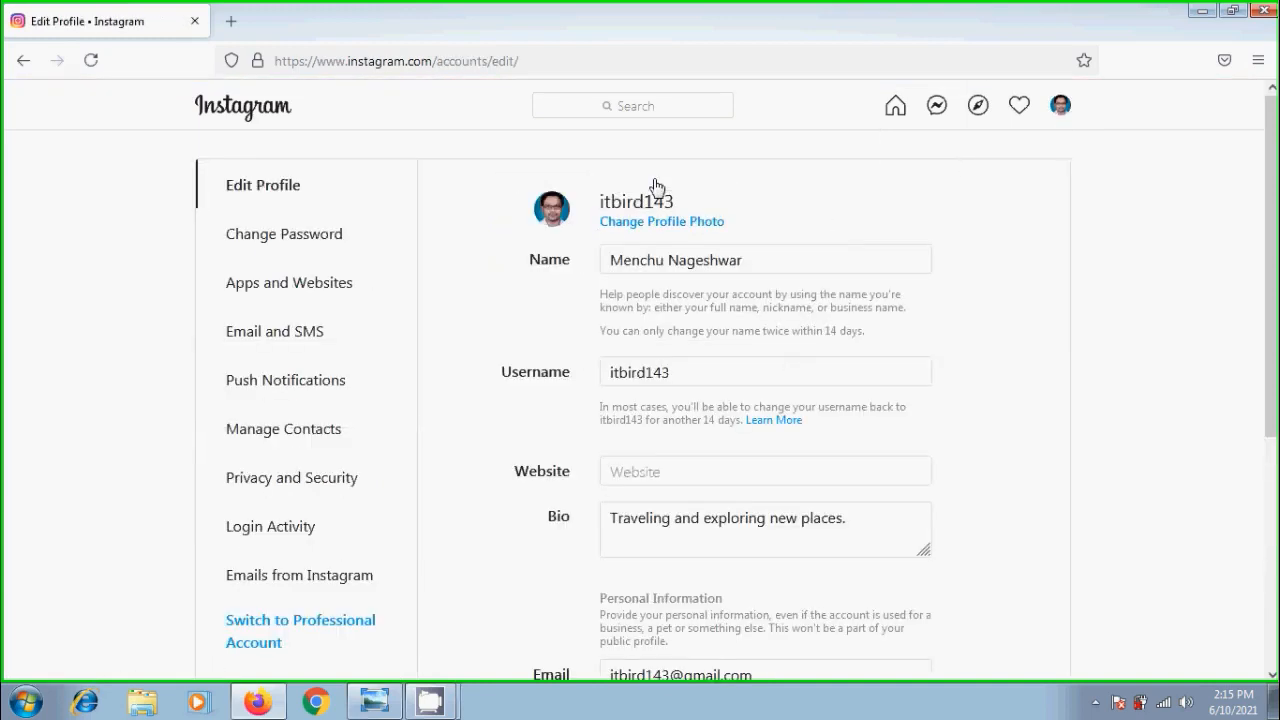
mouse_move(284, 276)
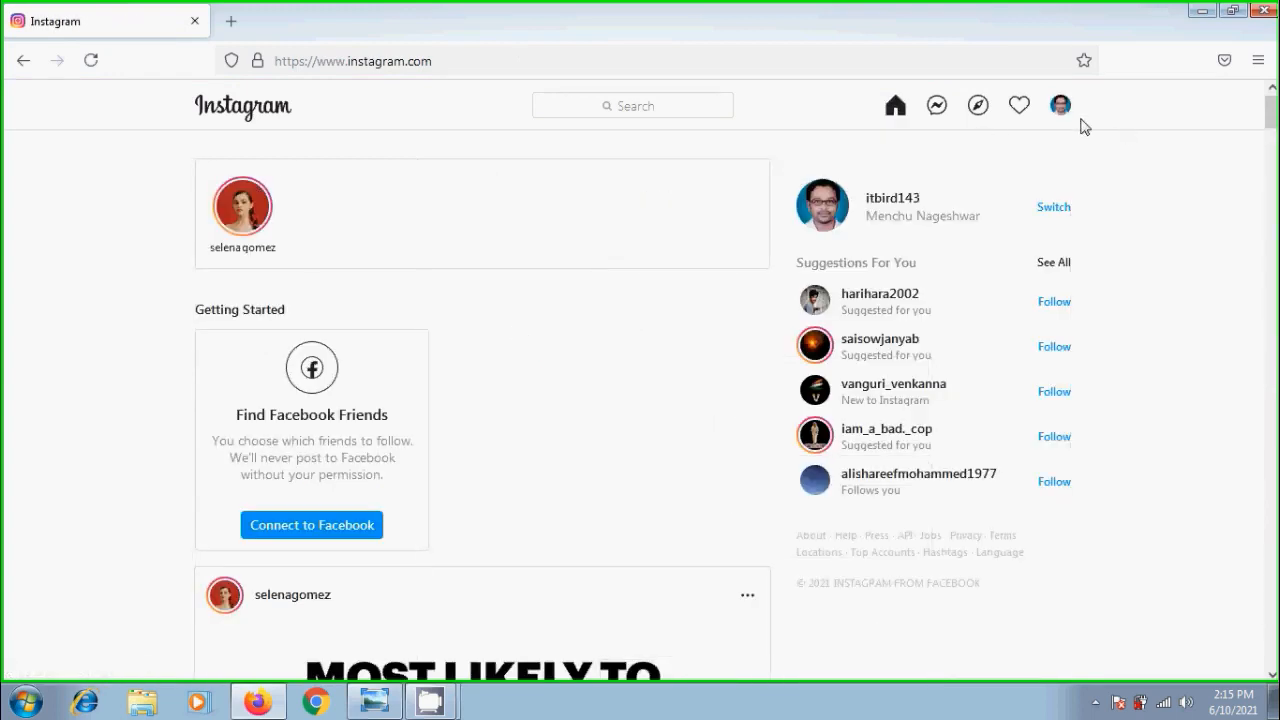
click(1060, 104)
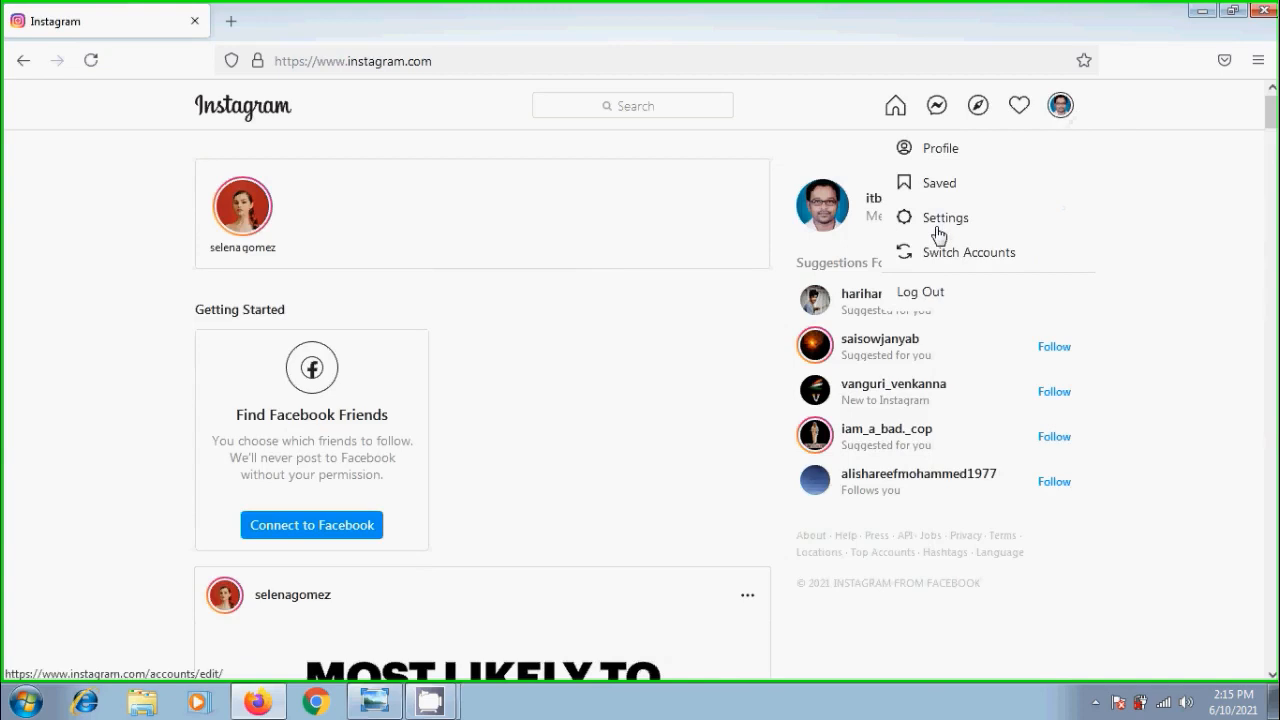
click(944, 216)
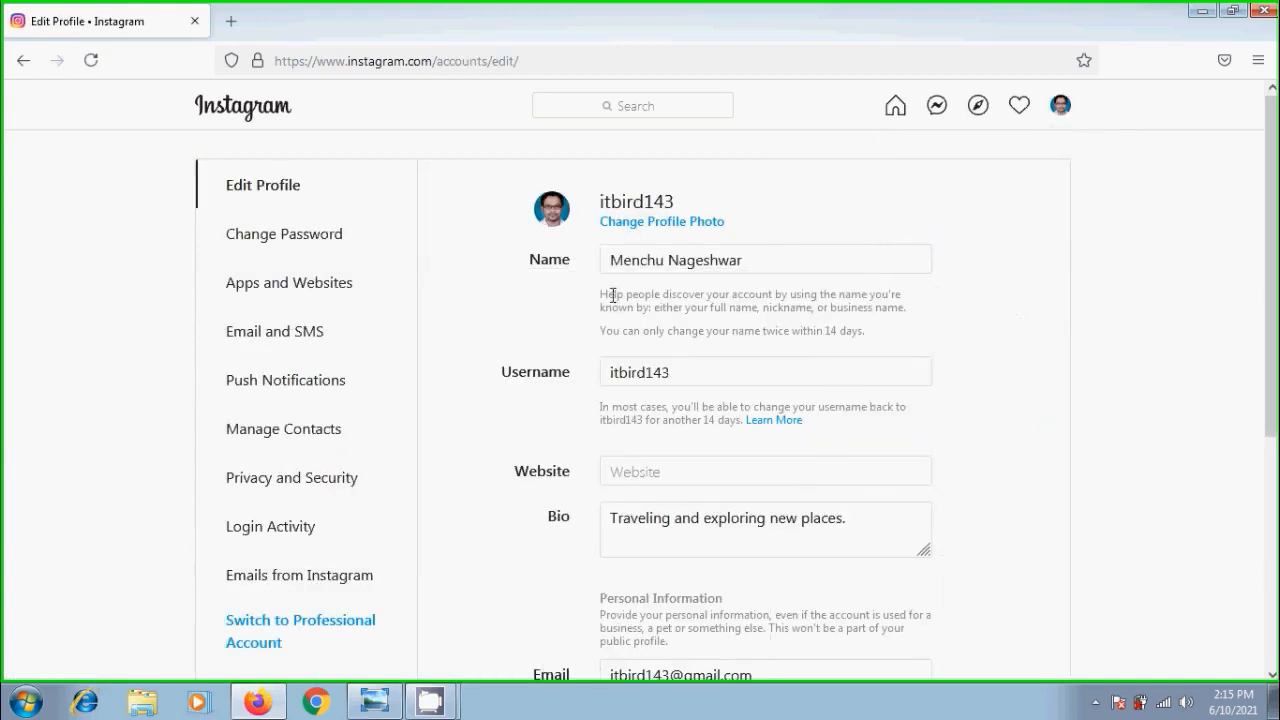
Step: Fill the Change Password form with the old password and the new password twice
click(284, 232)
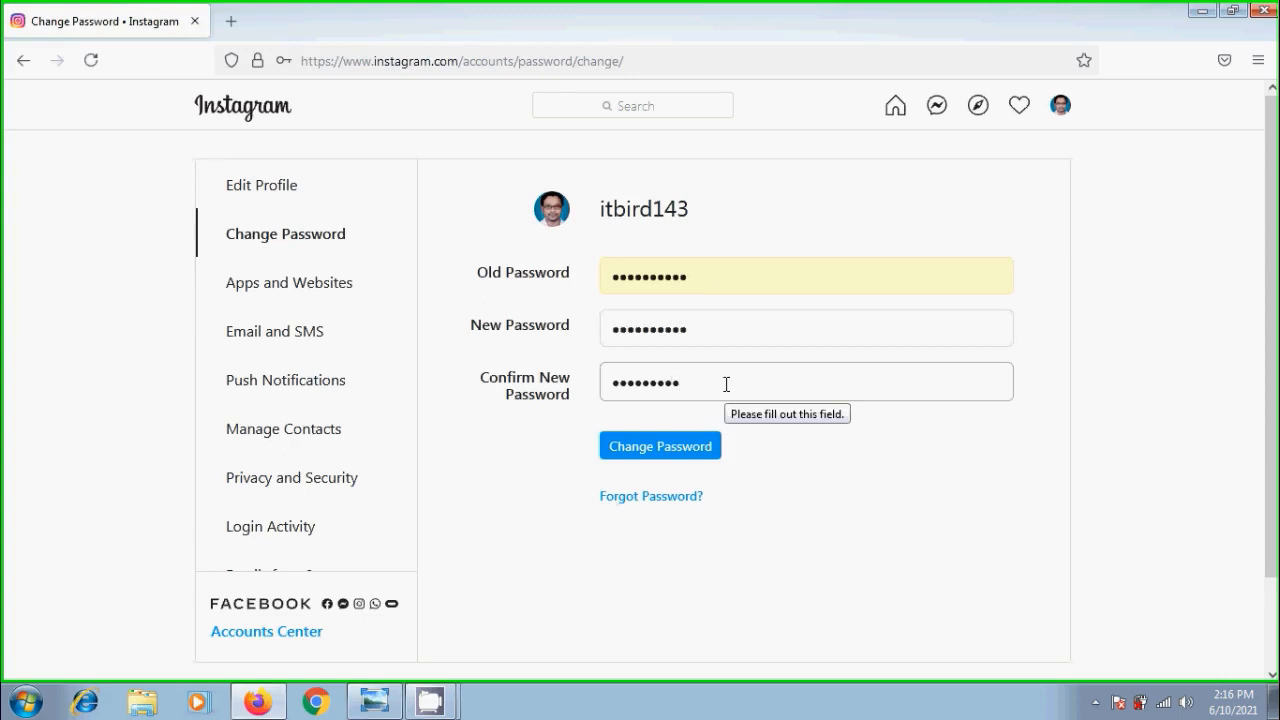
text(•)
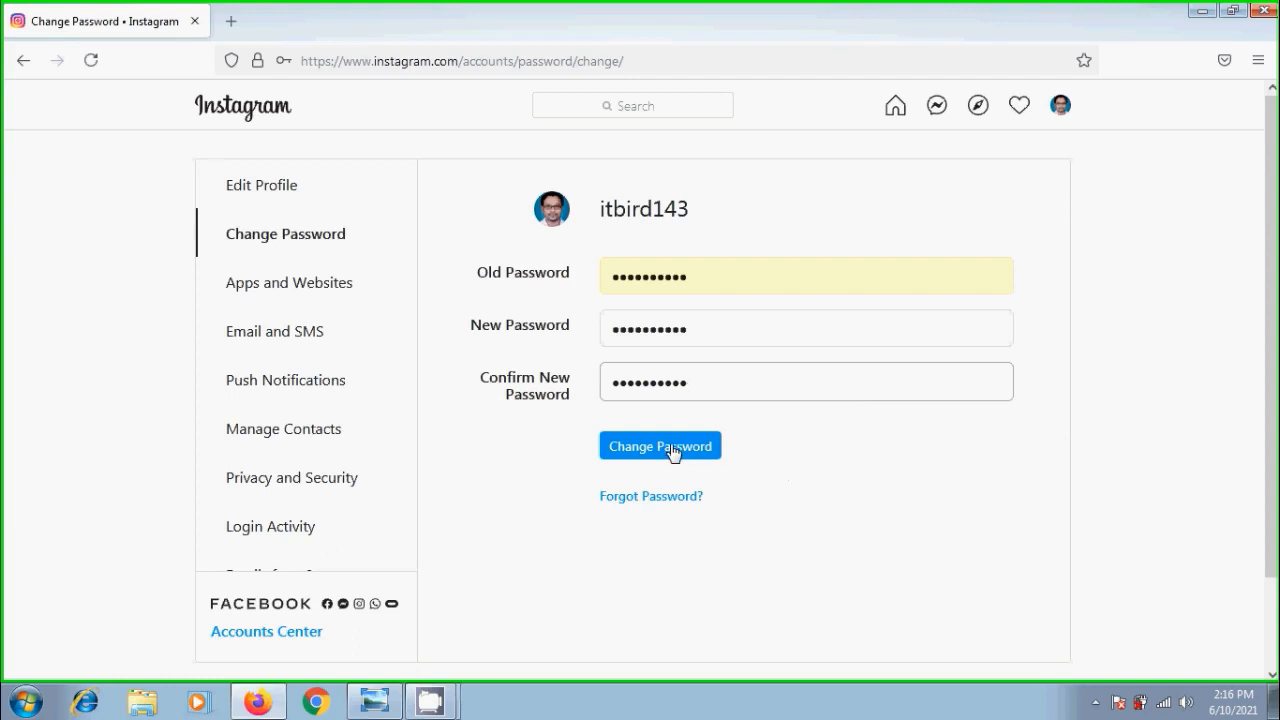
Step: Submit the password change, leaving the form's password fields empty
click(660, 444)
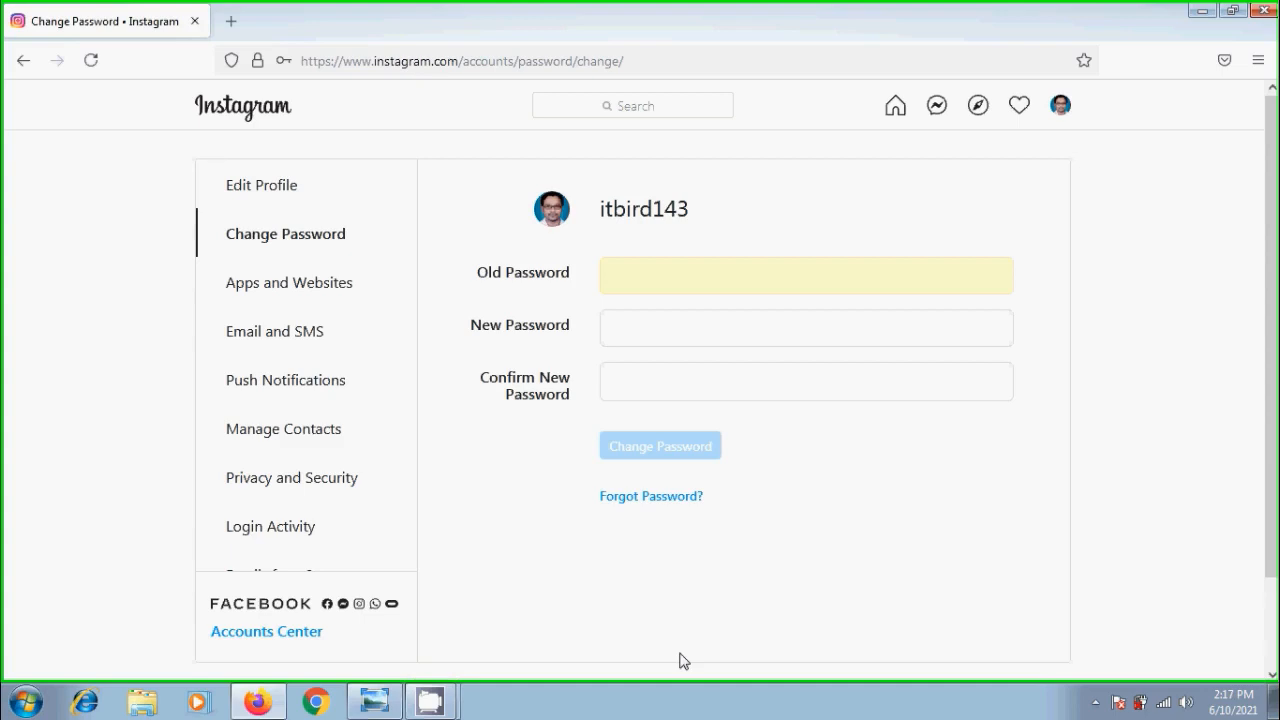
click(374, 700)
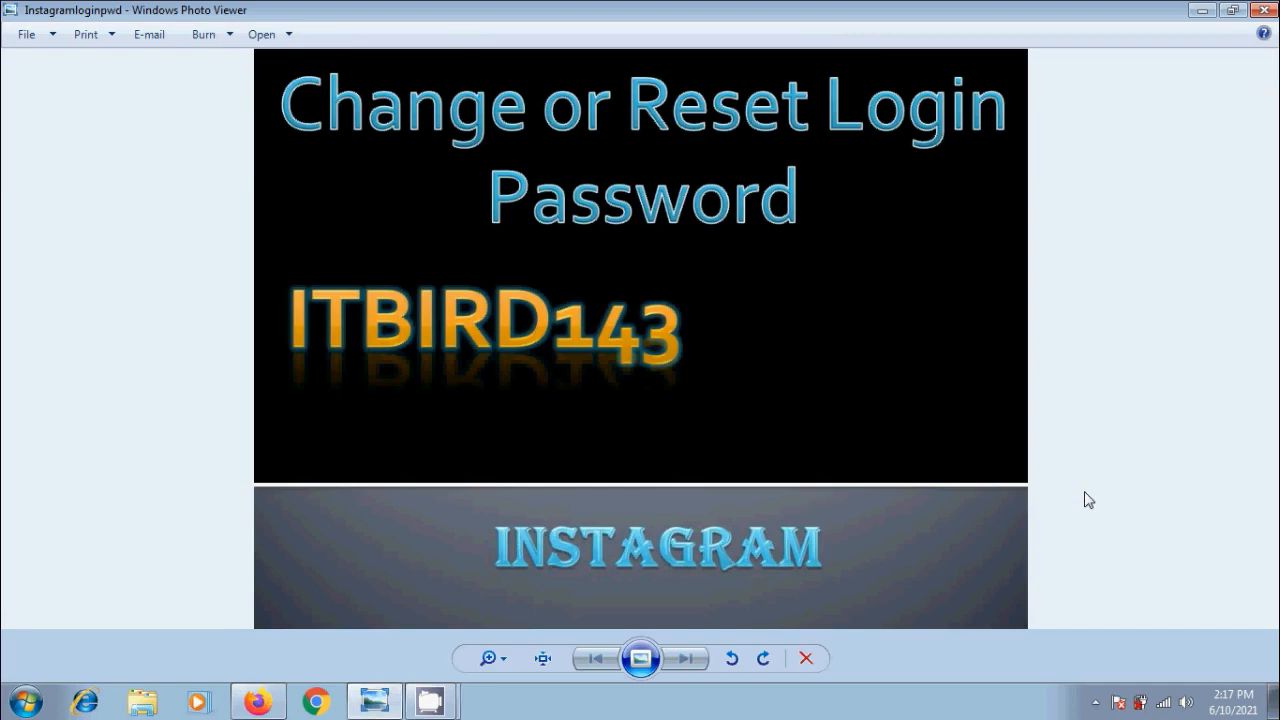
mouse_move(1072, 460)
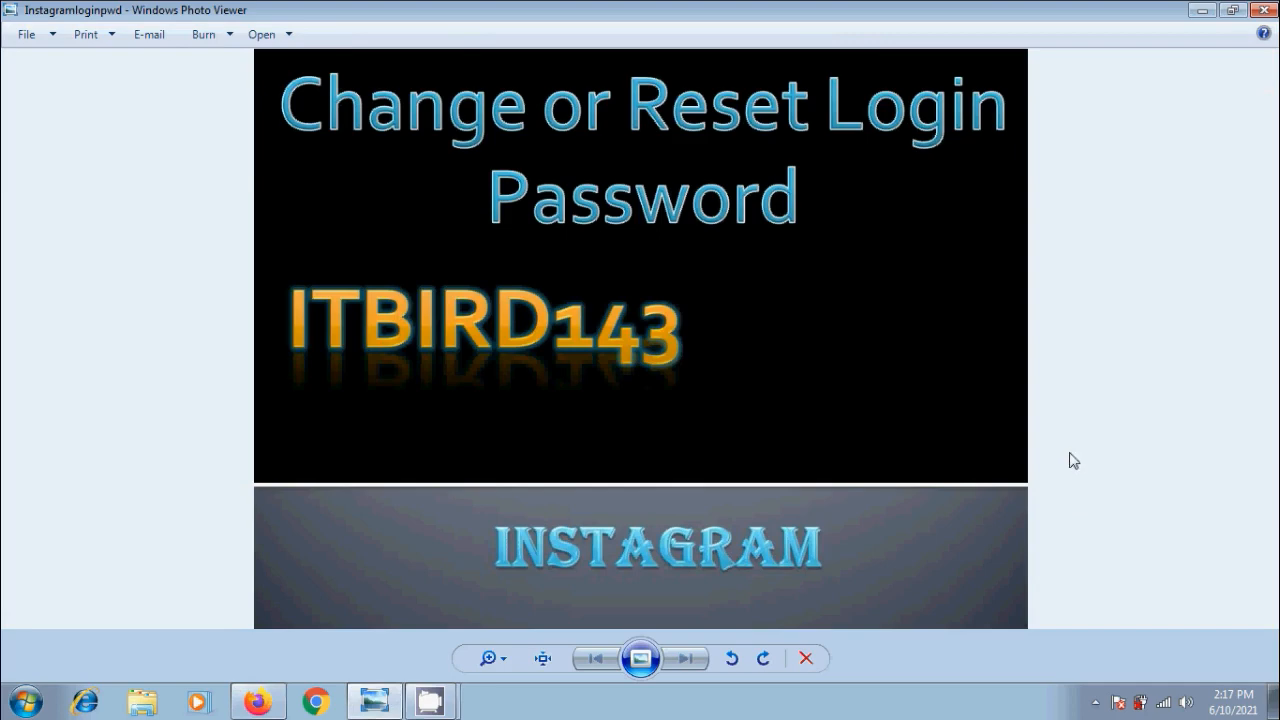
mouse_move(1116, 252)
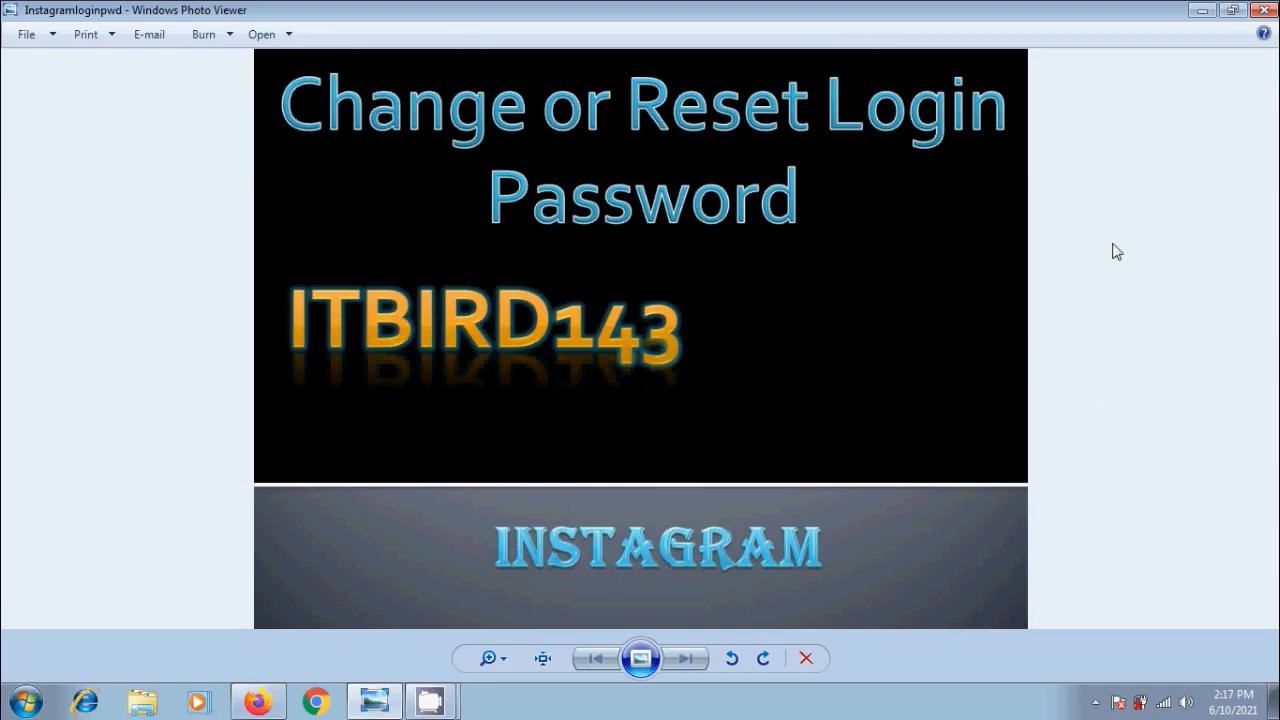
mouse_move(1190, 216)
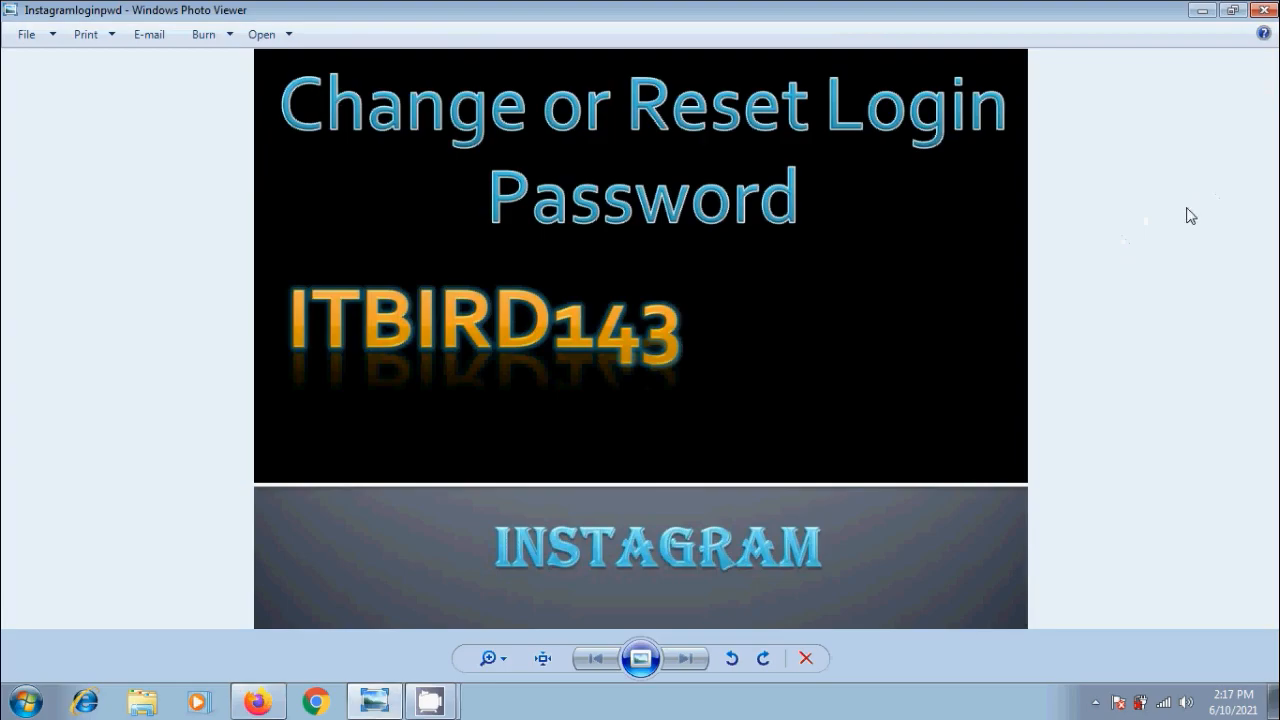